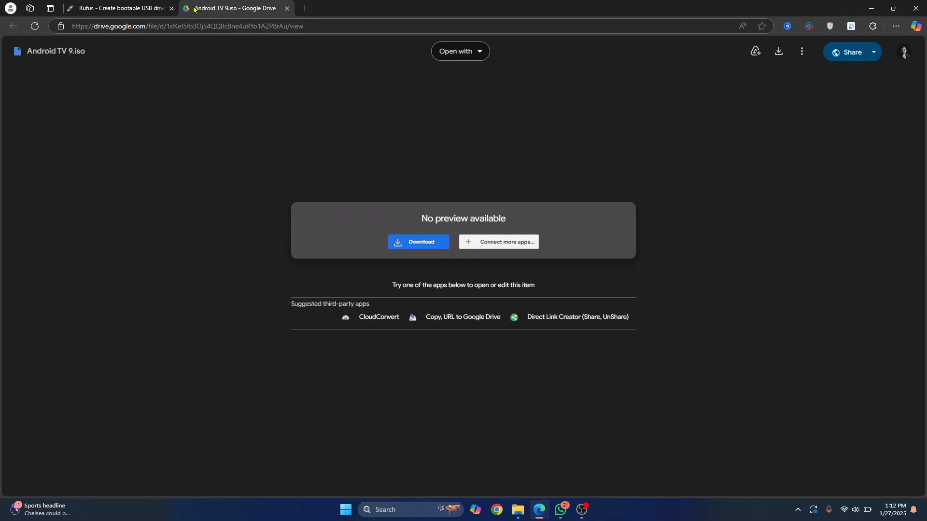
mouse_move(403, 211)
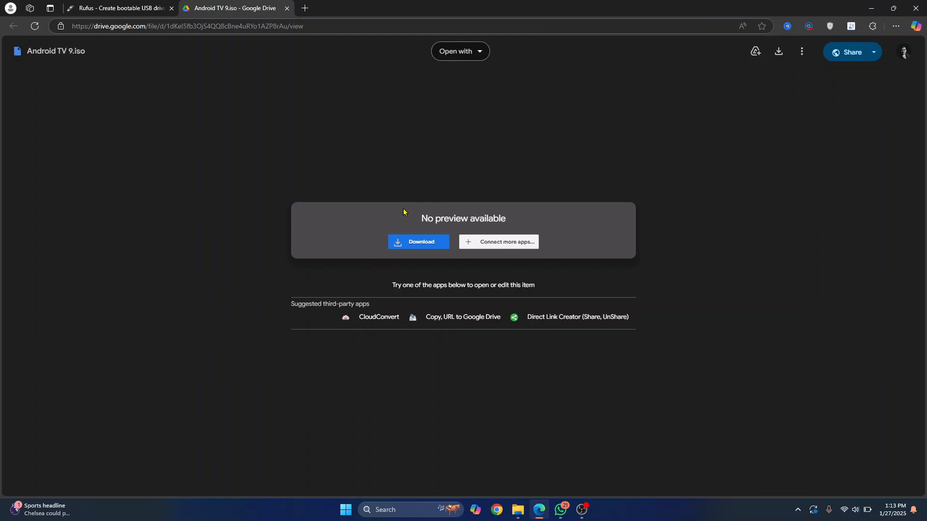
- Switch from the Android TV 9 ISO's Drive page to the Rufus website tab
click(117, 8)
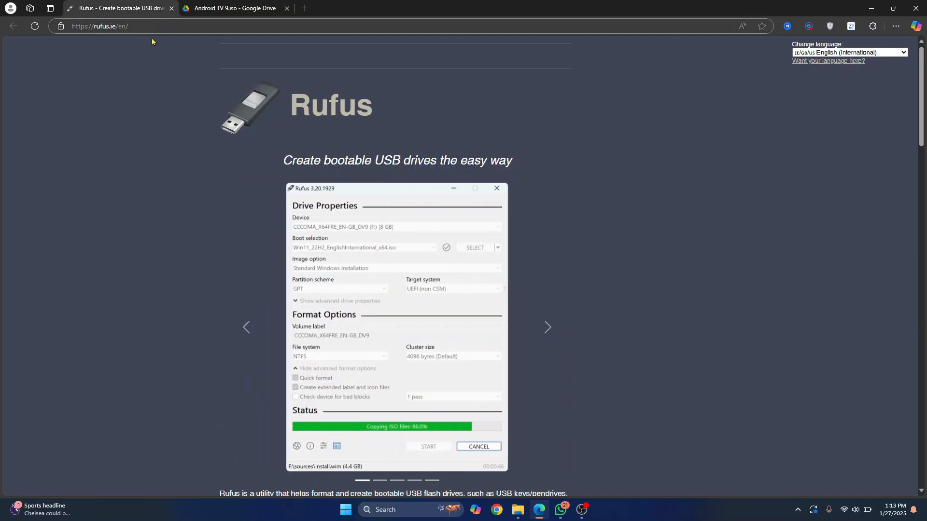
- Download rufus-4.6.exe from the Rufus site and show it in the downloads list
scroll(down, 3)
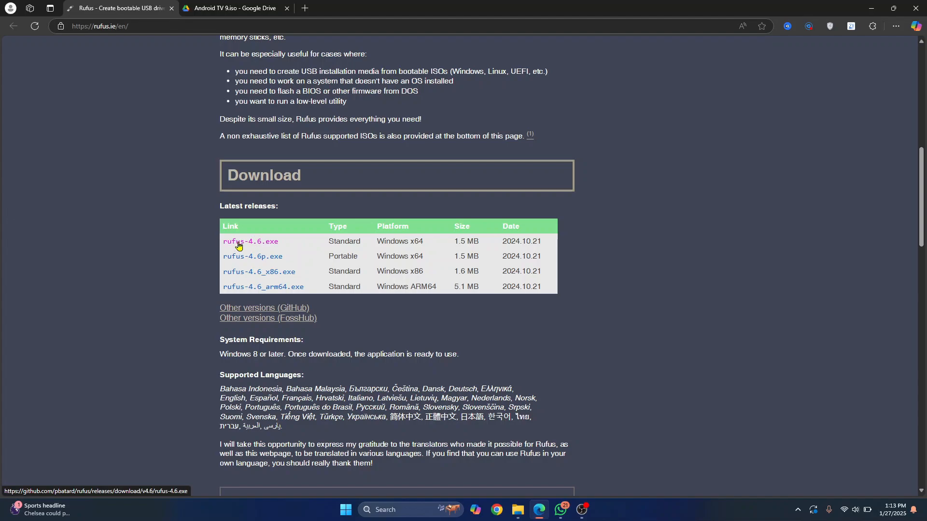
mouse_move(243, 244)
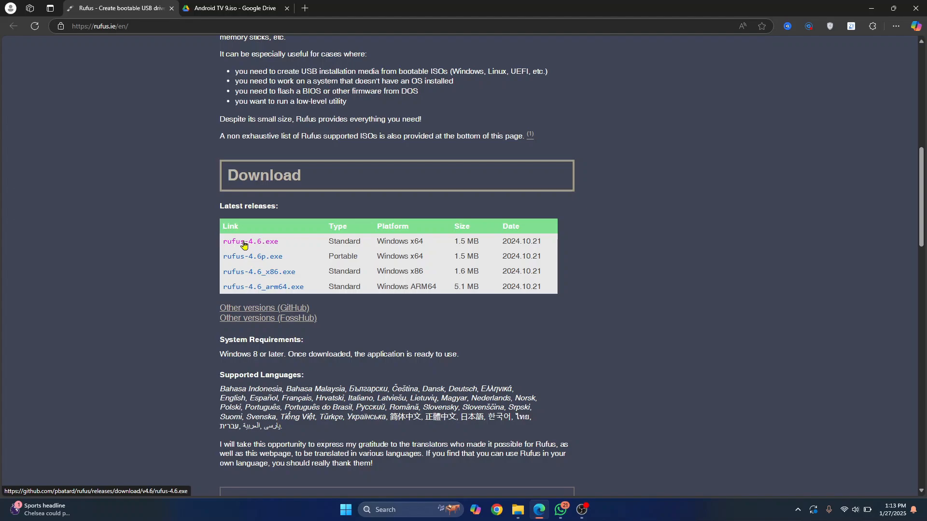
click(250, 241)
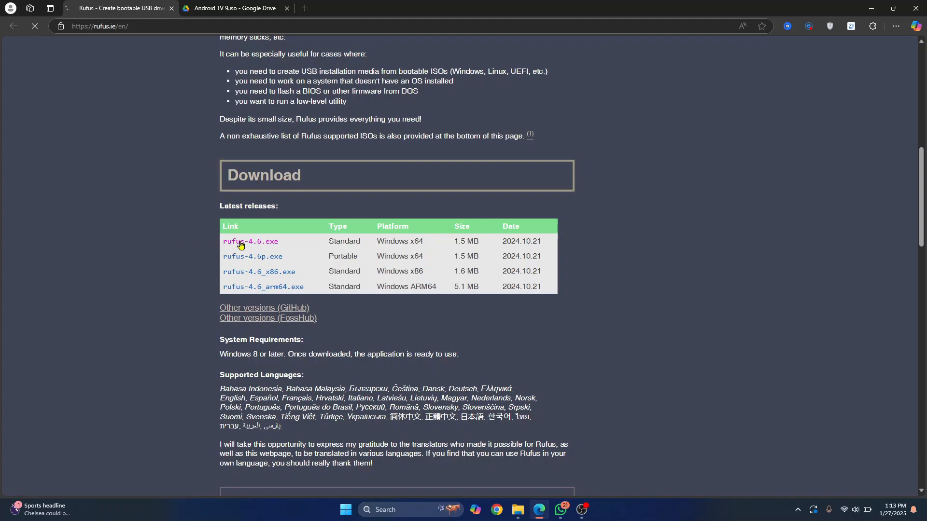
click(250, 241)
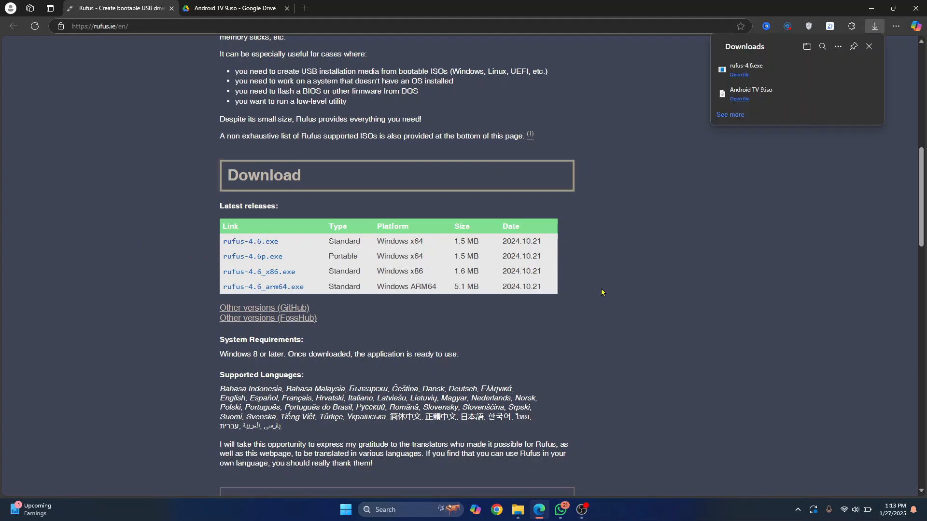
mouse_move(751, 115)
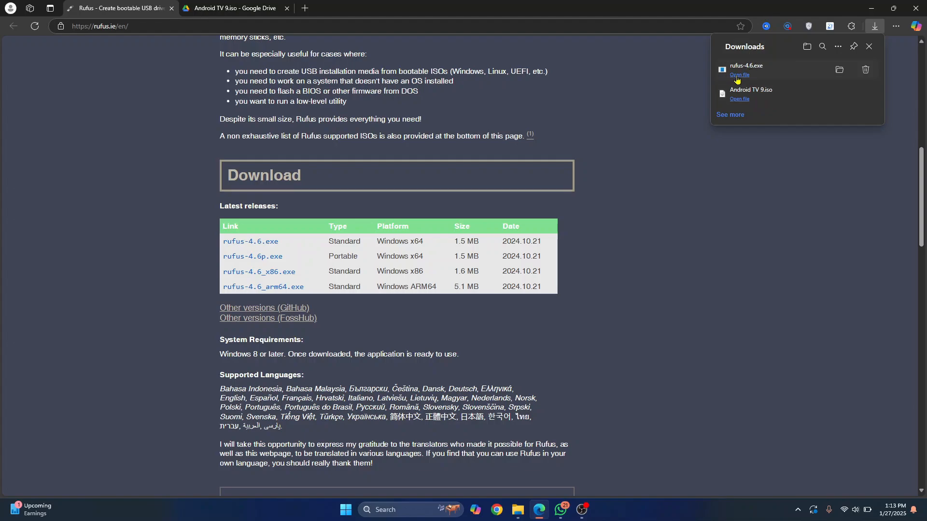
- Launch rufus-4.6.exe, target the 32 GB ESD-ISO (G:) drive and load Android TV 9.iso
click(739, 75)
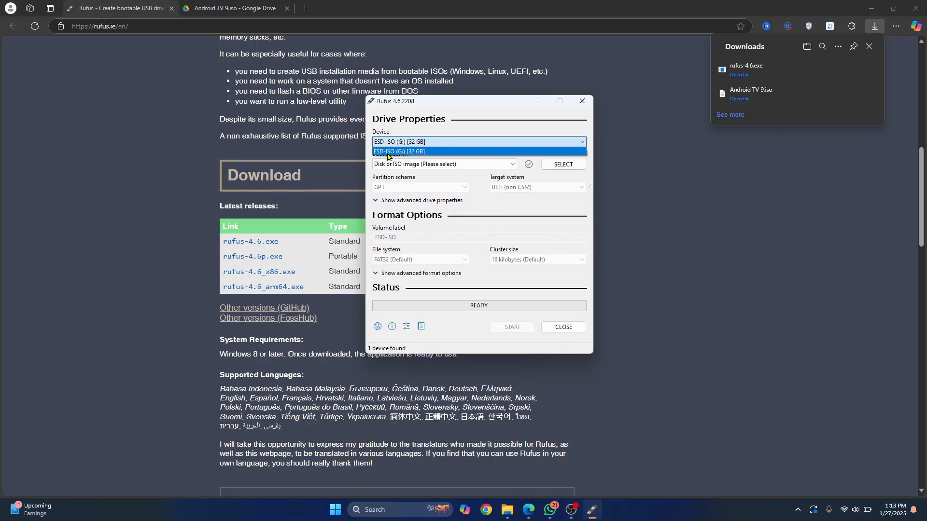
click(399, 152)
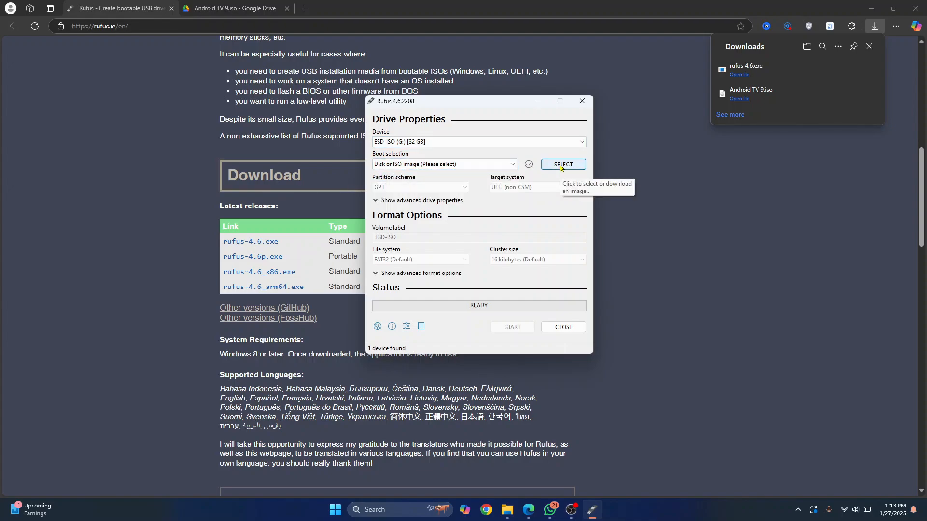
click(563, 164)
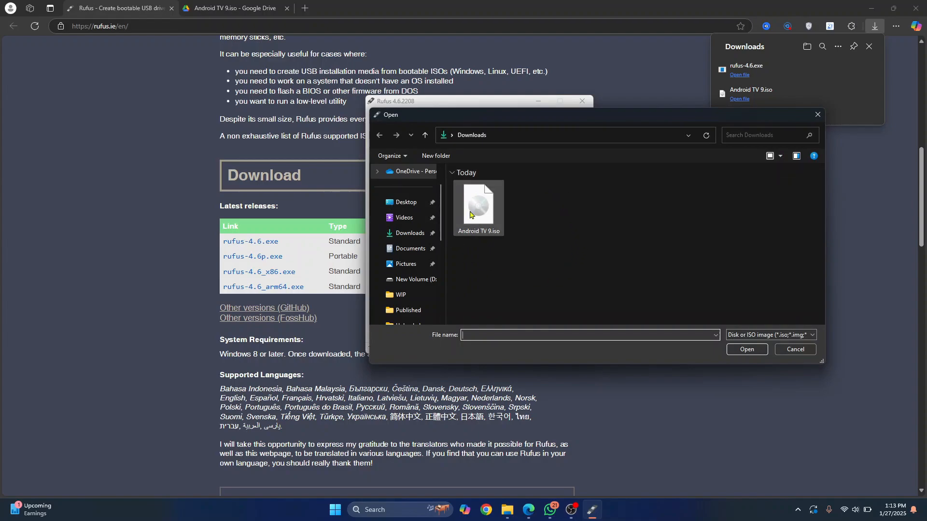
double_click(478, 203)
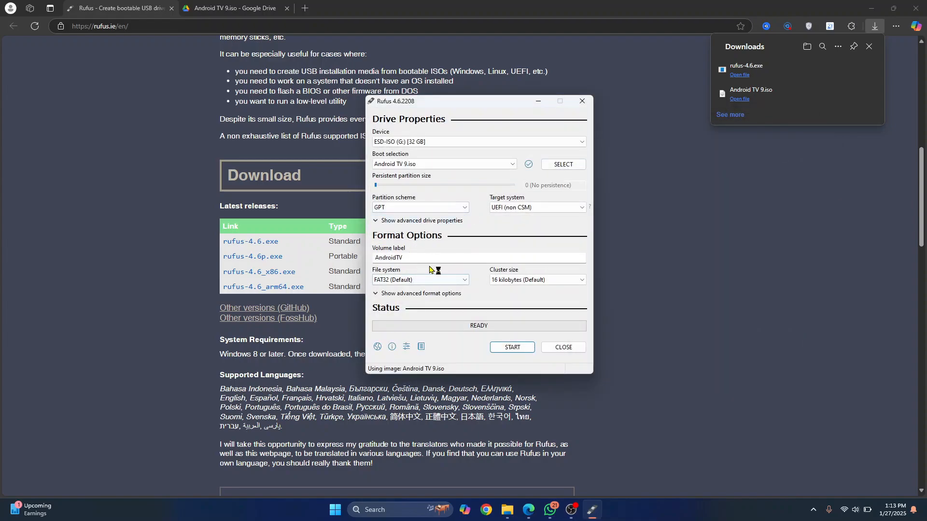
- Set the cluster size to 32 kilobytes and start writing the image
click(419, 280)
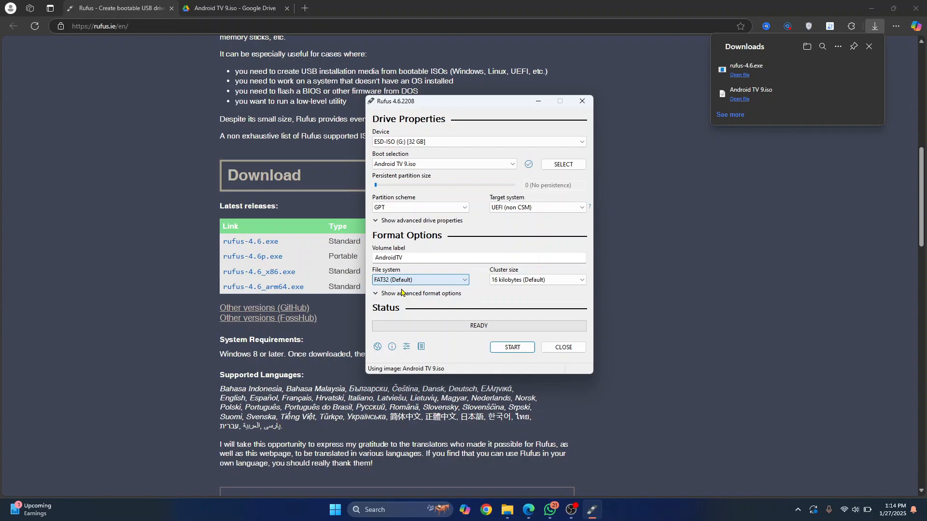
click(536, 280)
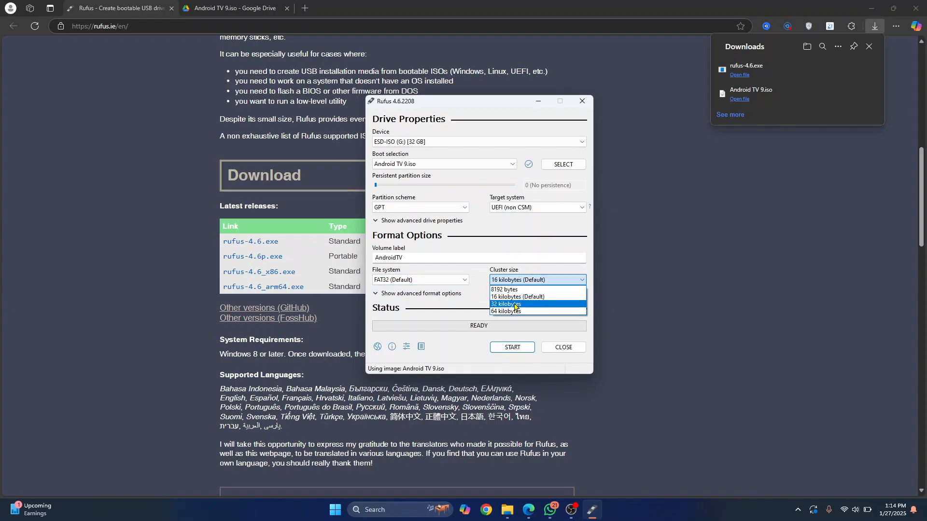
click(504, 304)
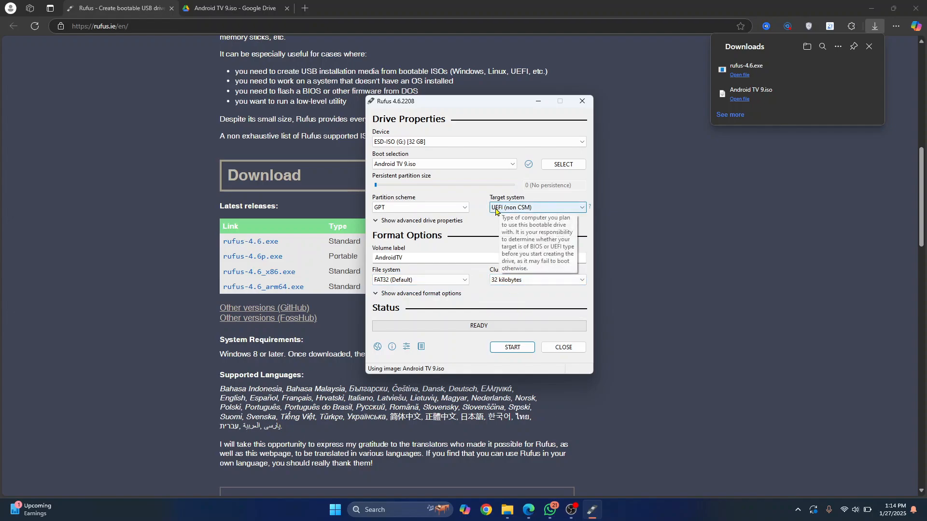
mouse_move(390, 207)
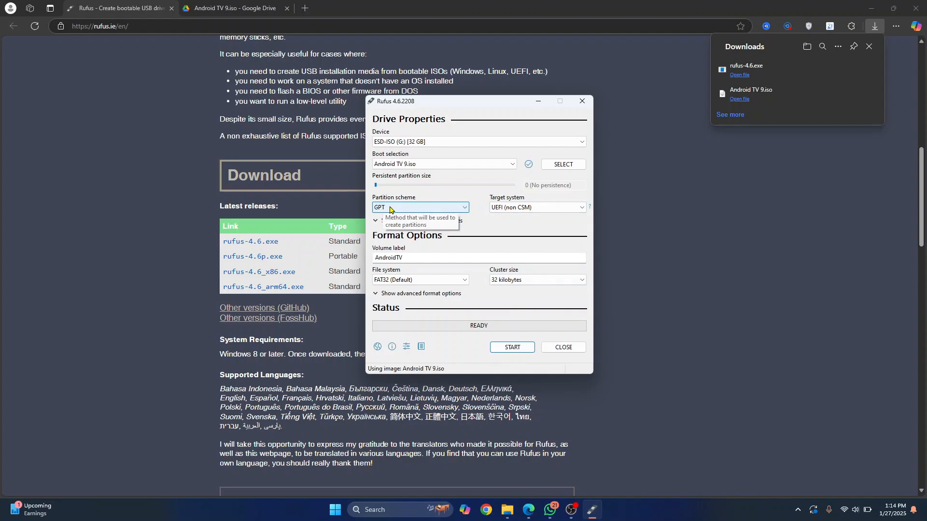
mouse_move(504, 346)
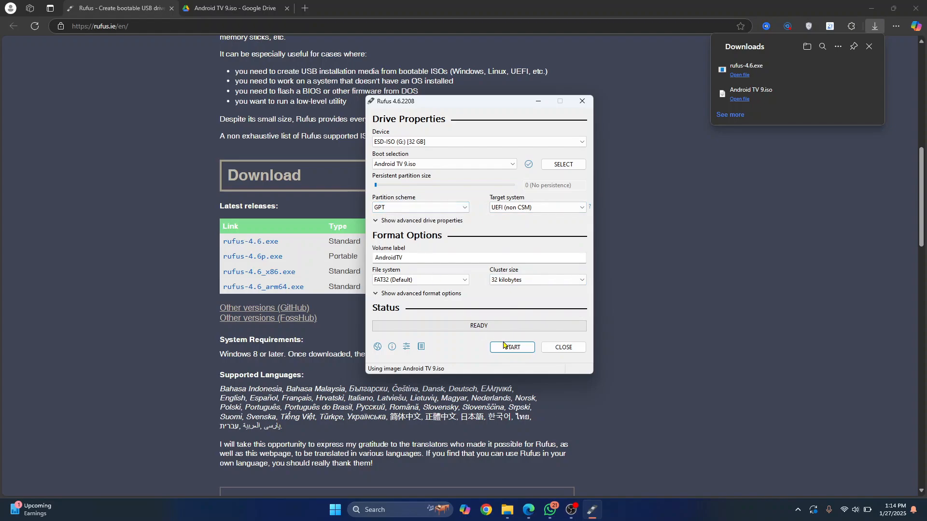
click(512, 346)
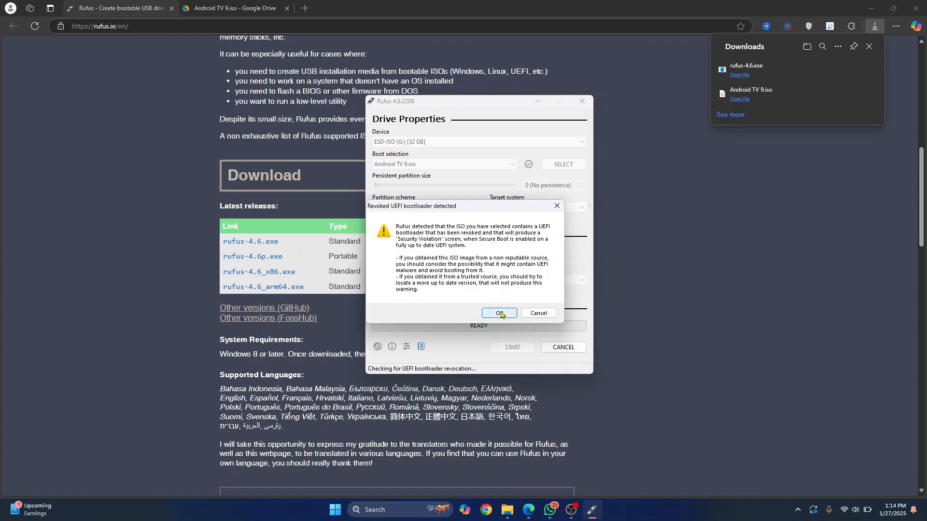
- Accept the revoked UEFI bootloader and data destruction warnings so writing completes
click(500, 313)
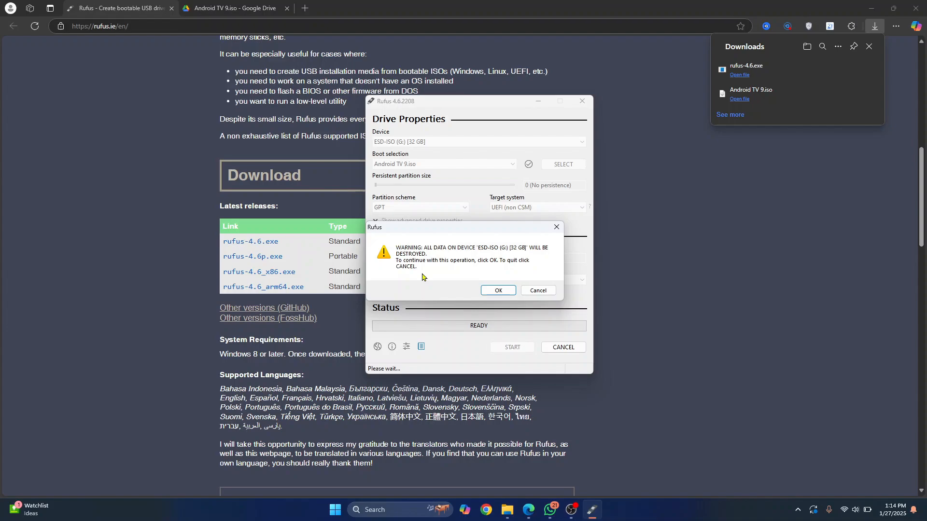
click(498, 290)
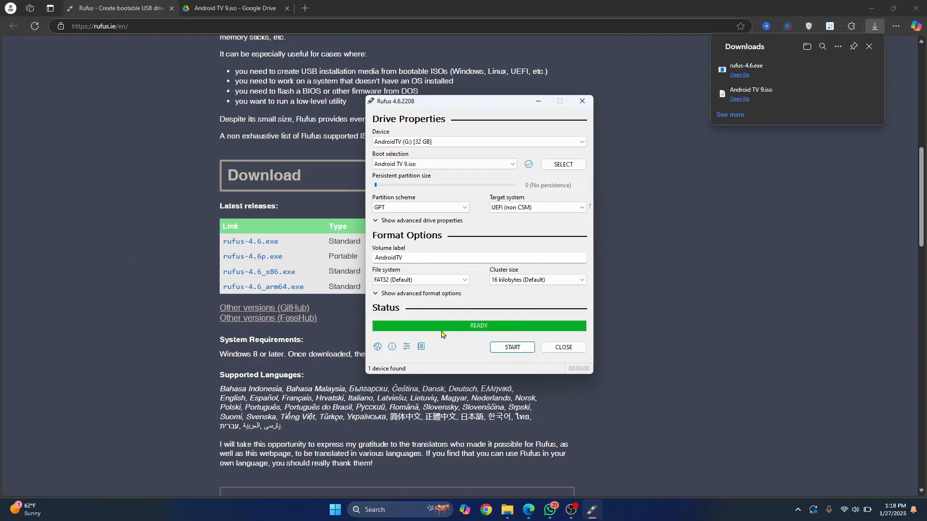
mouse_move(501, 332)
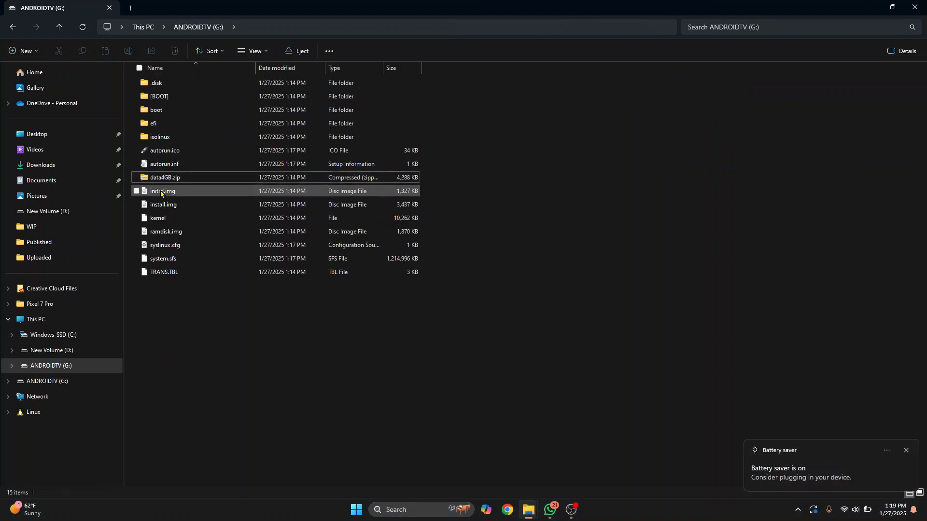
- Extract data4GB.zip into G:\, producing data.img at the AndroidTV drive root
click(164, 178)
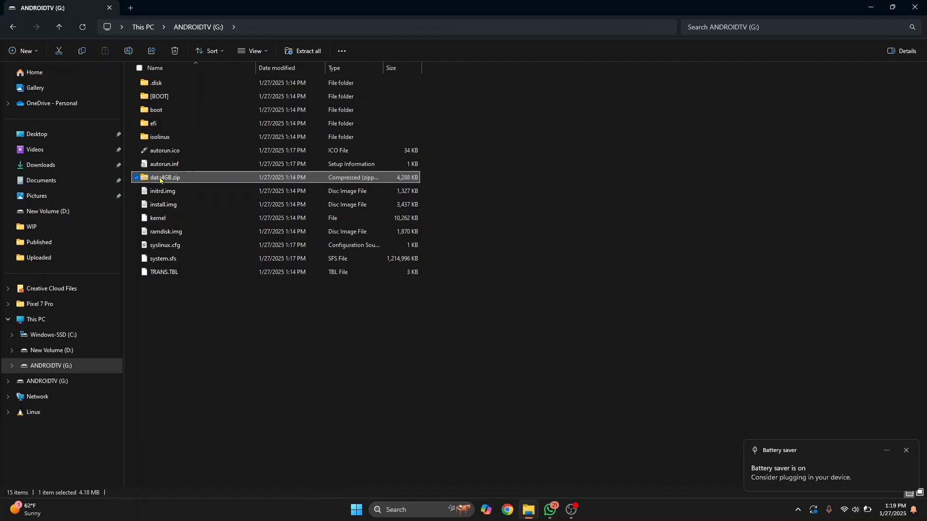
right_click(165, 178)
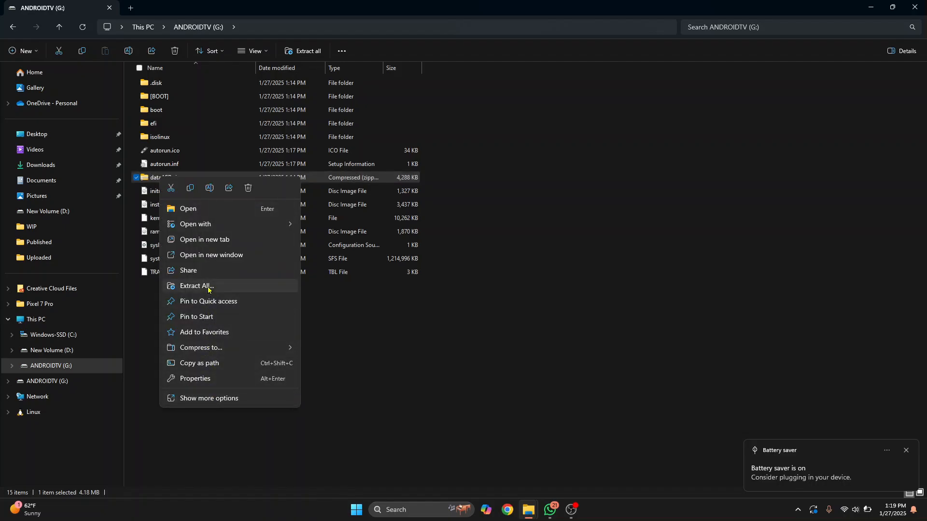
click(196, 285)
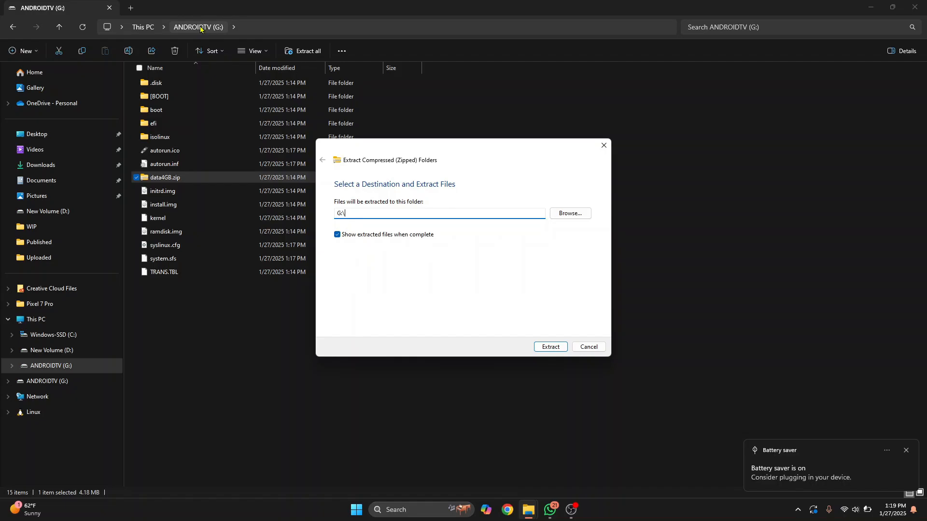
click(549, 347)
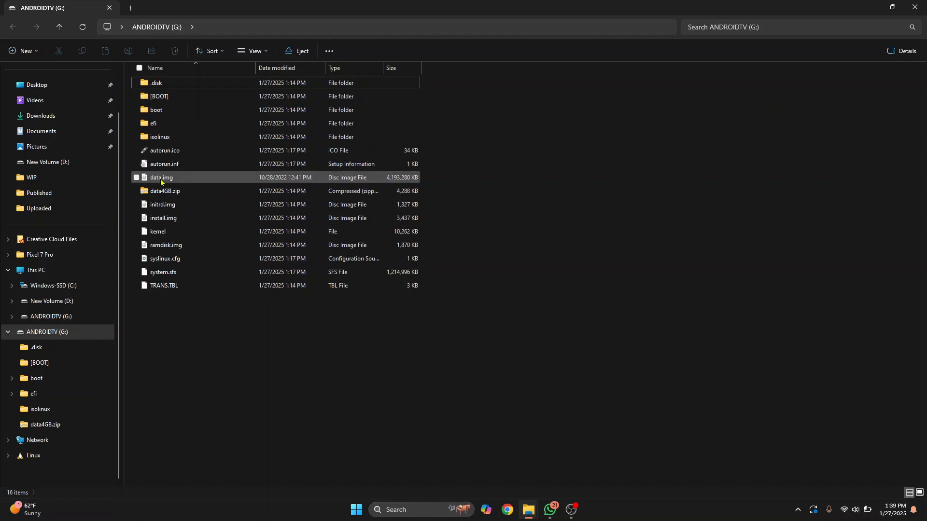
click(162, 178)
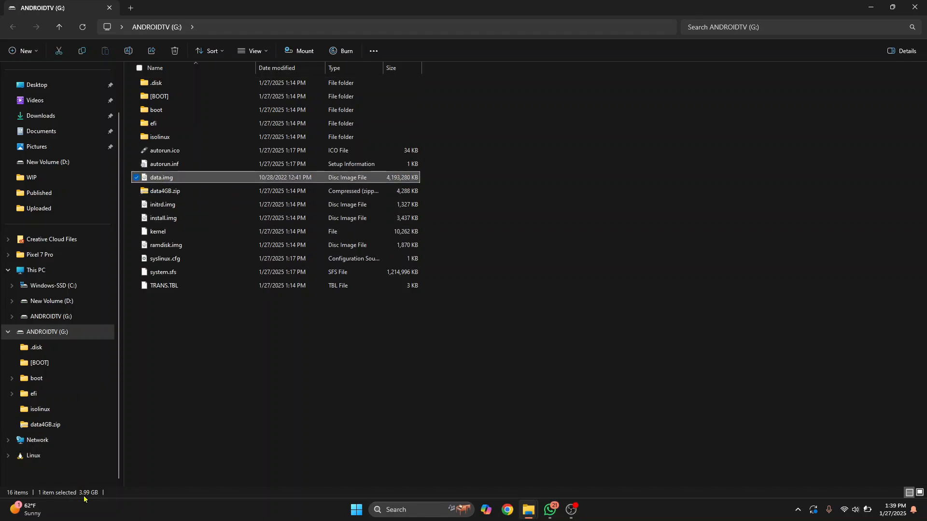
click(220, 357)
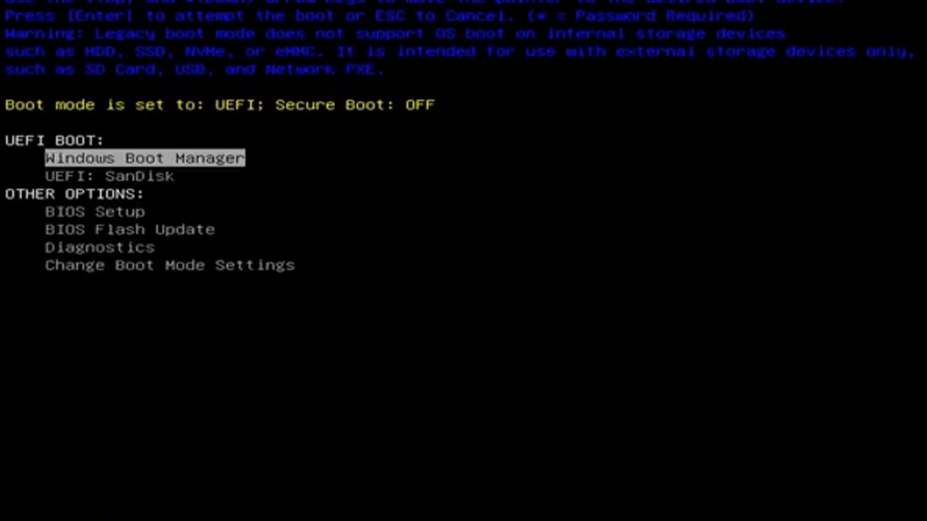
- Boot the PC from the UEFI: SanDisk USB entry into Android TV
key(down)
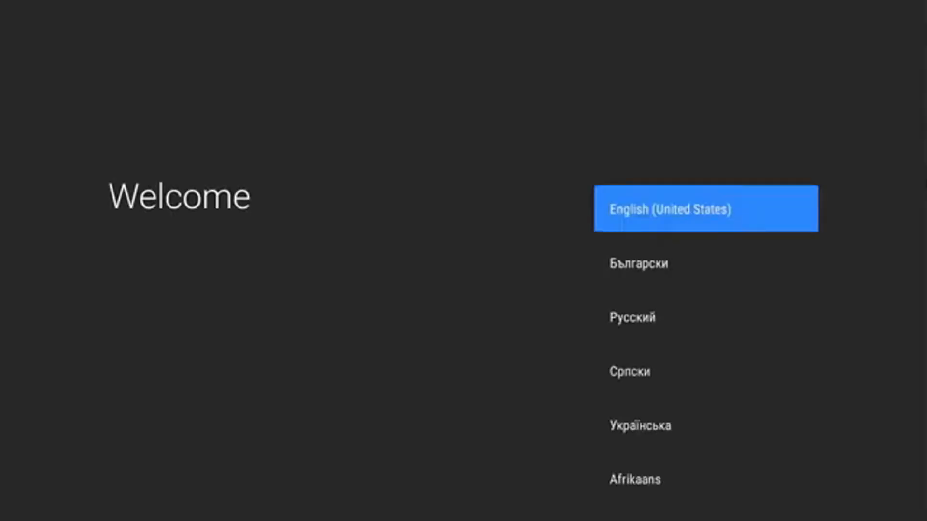
- Choose English (United States) and connect Android TV setup to the VirtWifi network
click(705, 209)
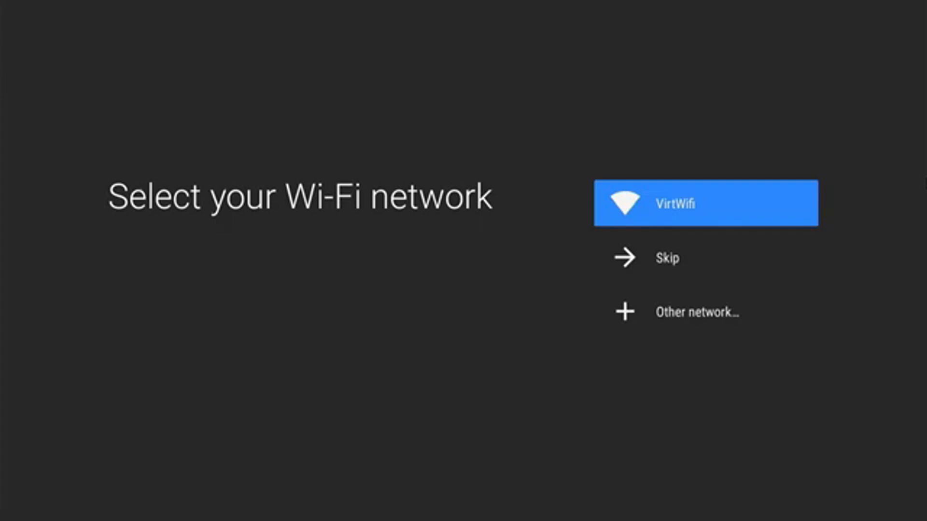
click(705, 202)
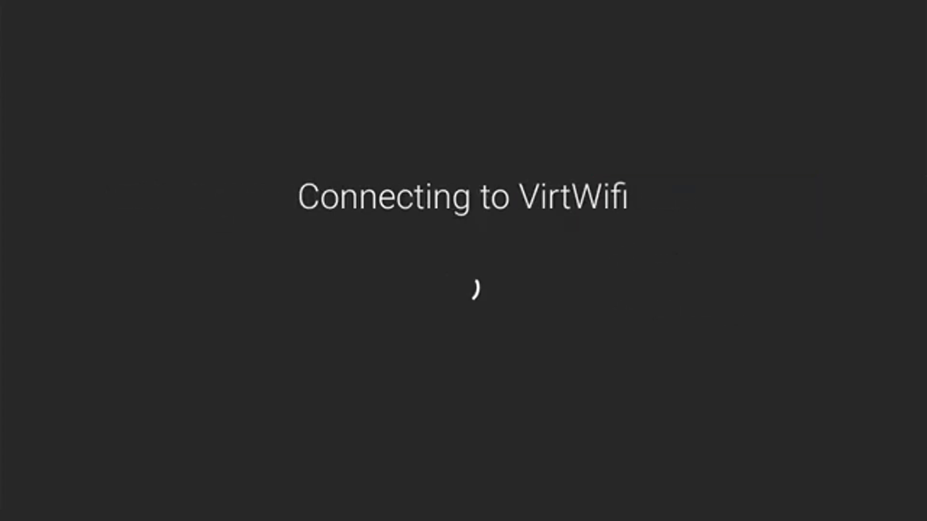